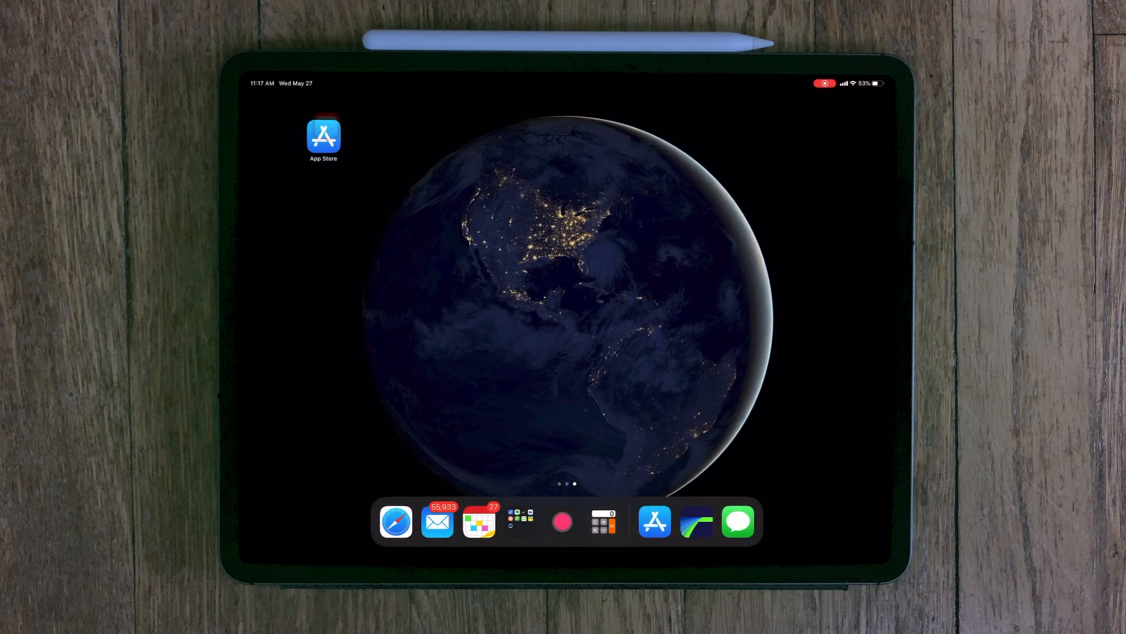
Search the App Store for 'zoom' and install ZOOM Cloud Meetings.
left_click(324, 136)
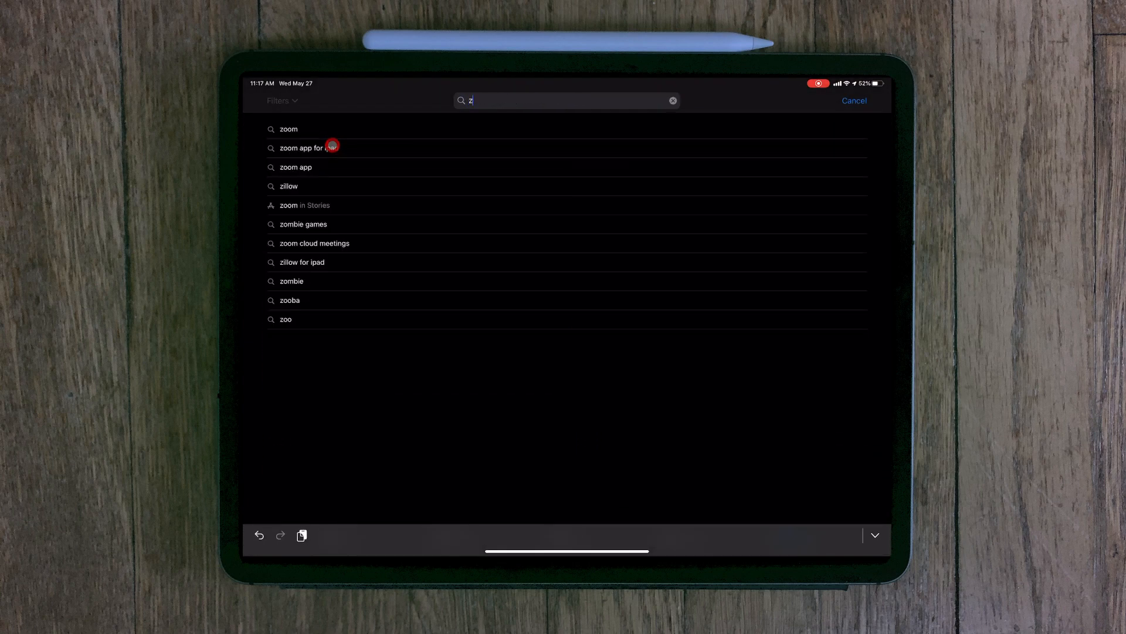
left_click(295, 129)
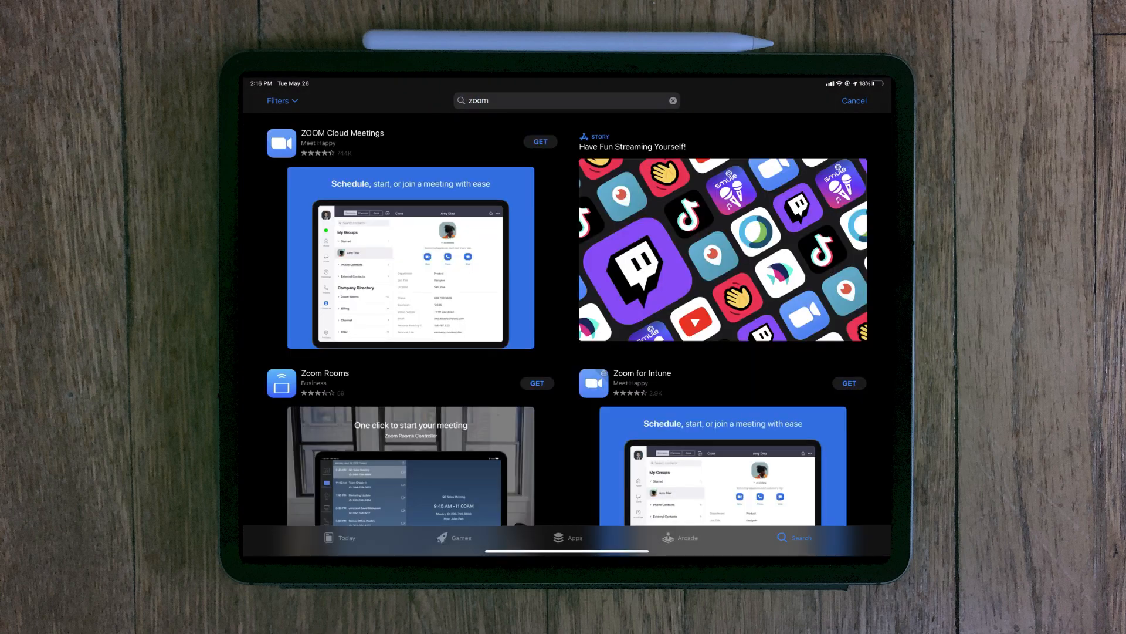
left_click(540, 142)
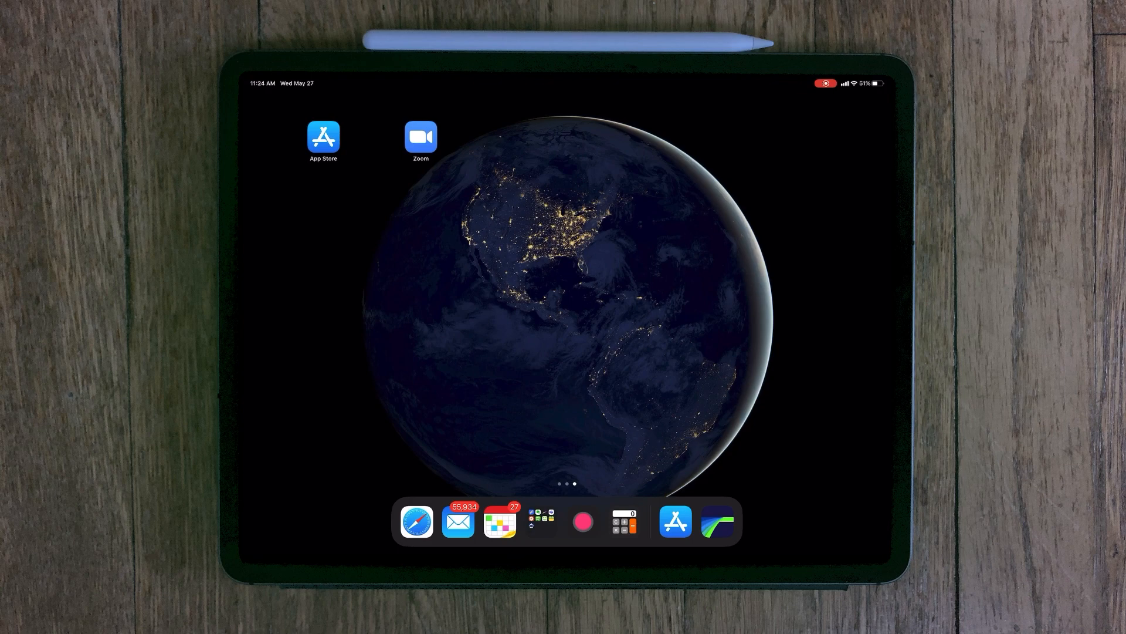
left_click(420, 137)
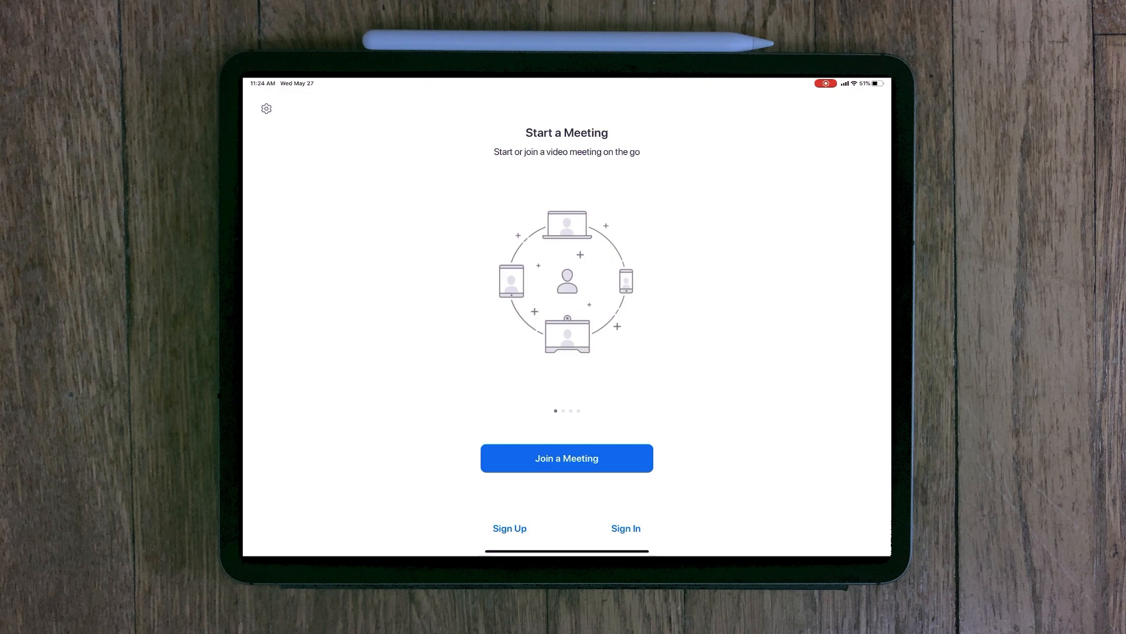
left_click(567, 458)
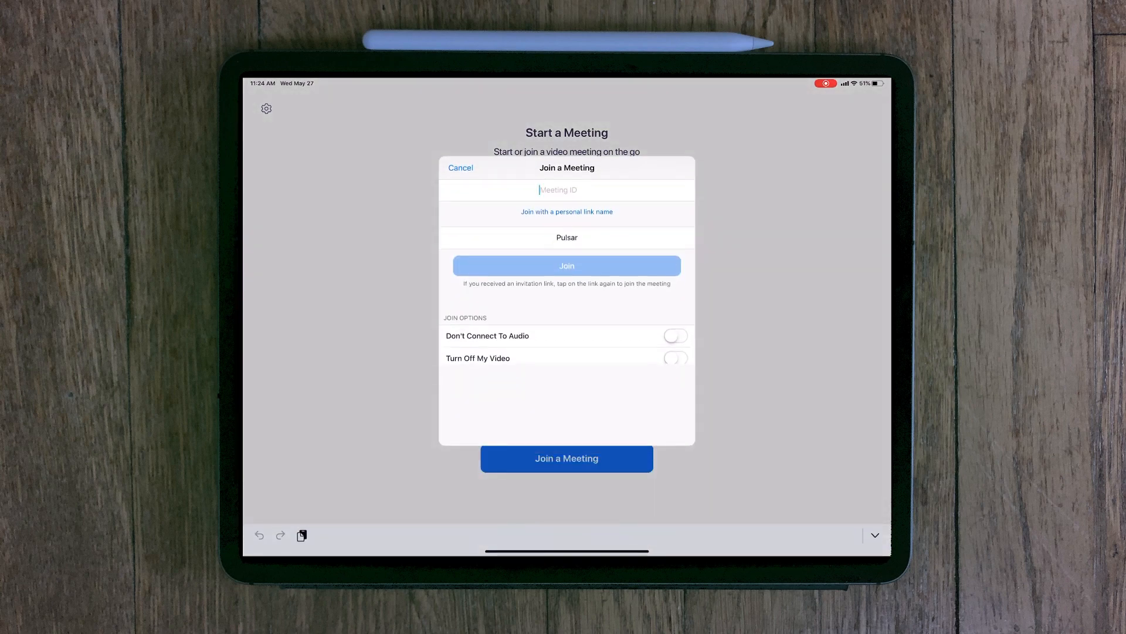
type("944 8058 0272")
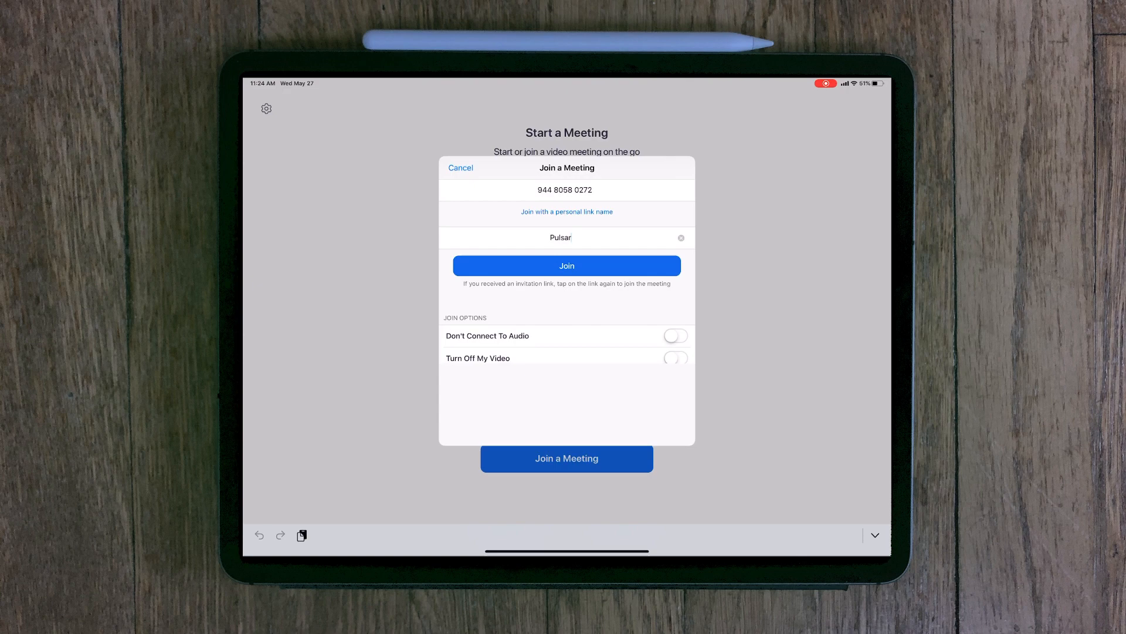
type("John Doe")
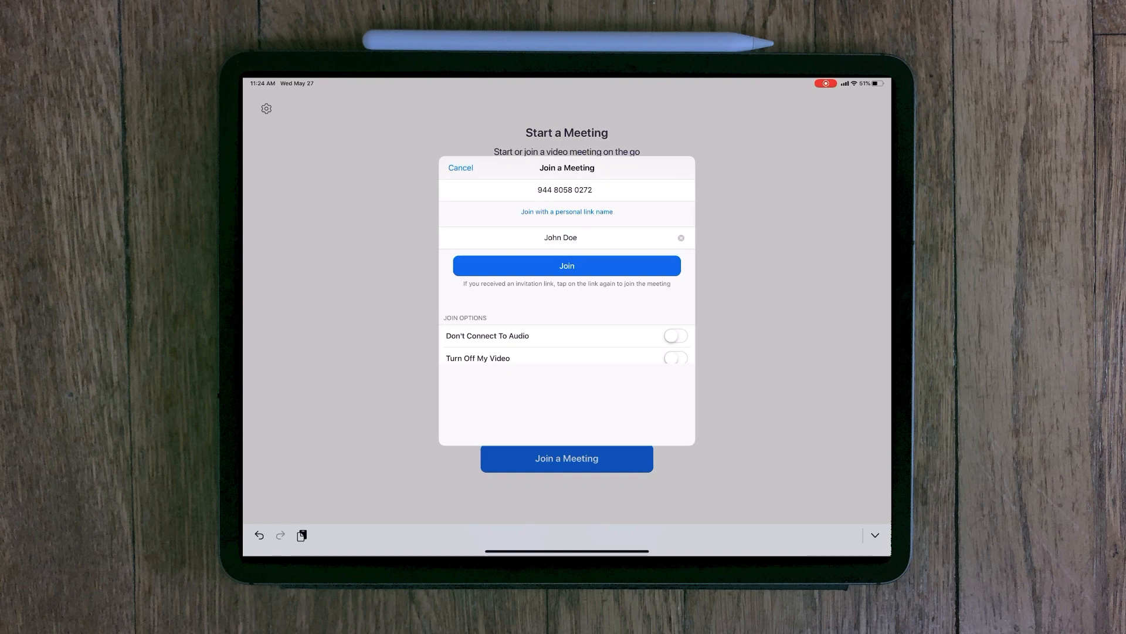
left_click(566, 265)
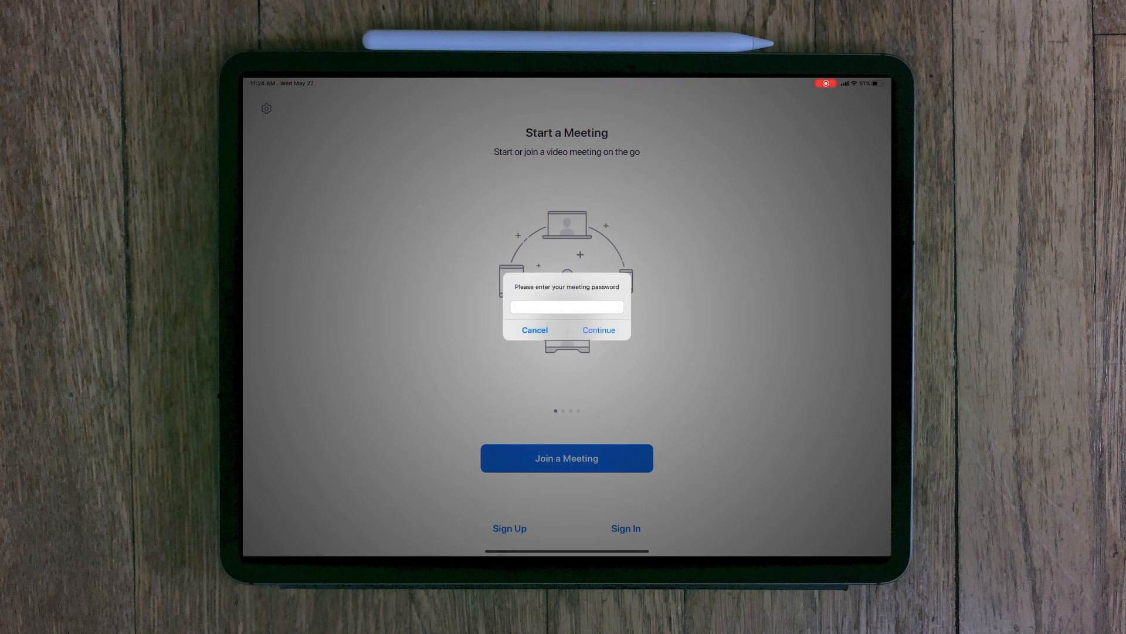
Submit the meeting password to enter the meeting.
left_click(599, 330)
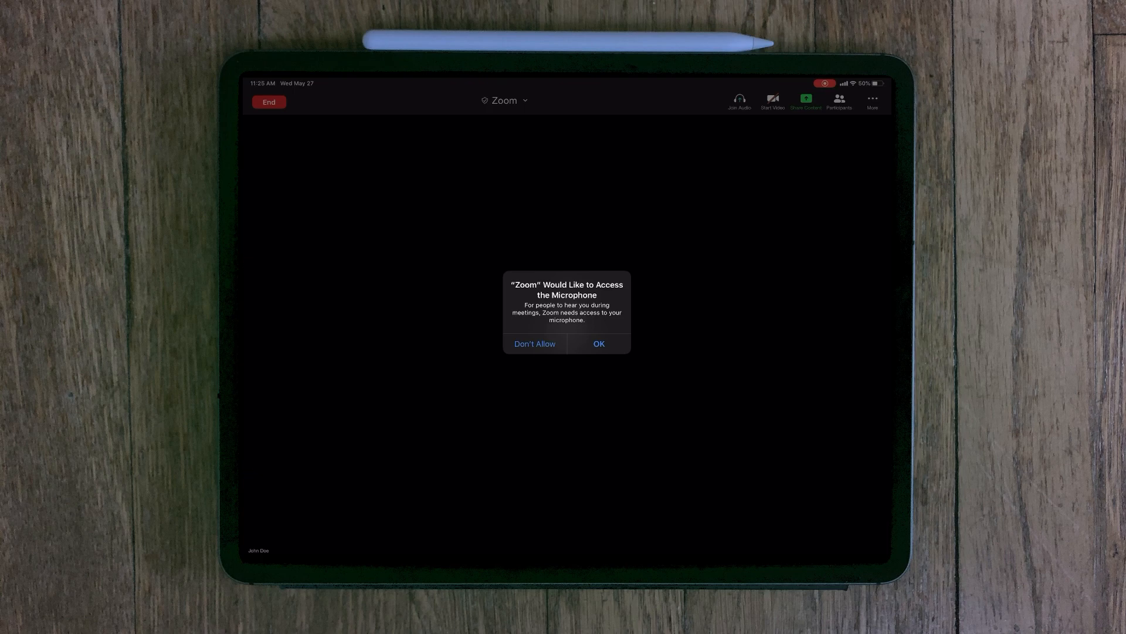
Allow microphone access, join audio, toggle video on and off, then end the meeting for all.
left_click(598, 344)
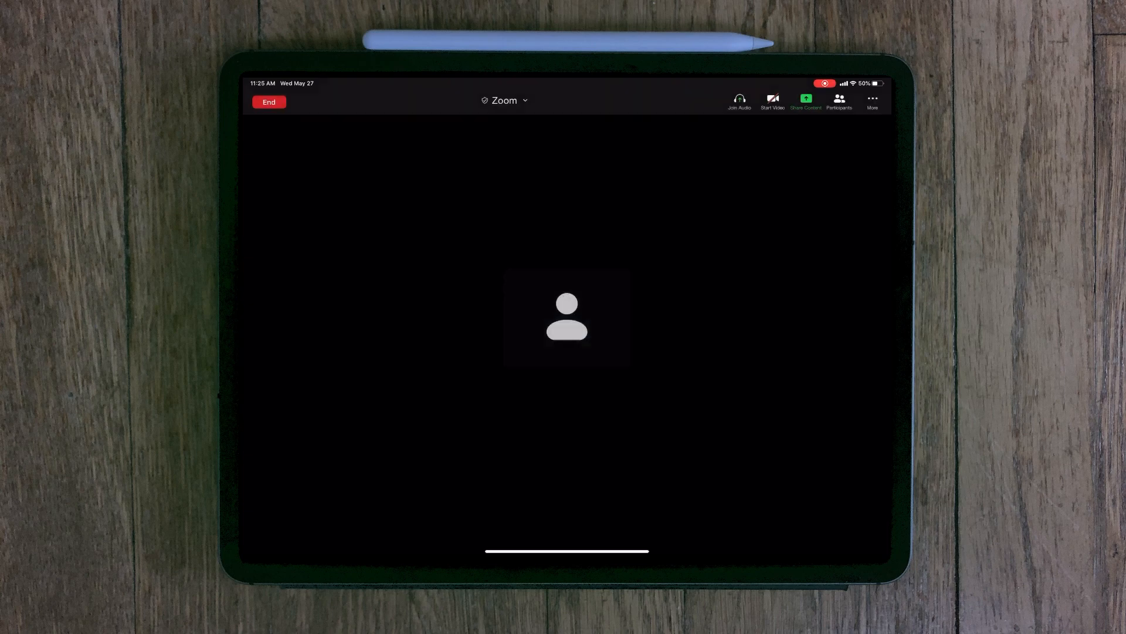
left_click(740, 100)
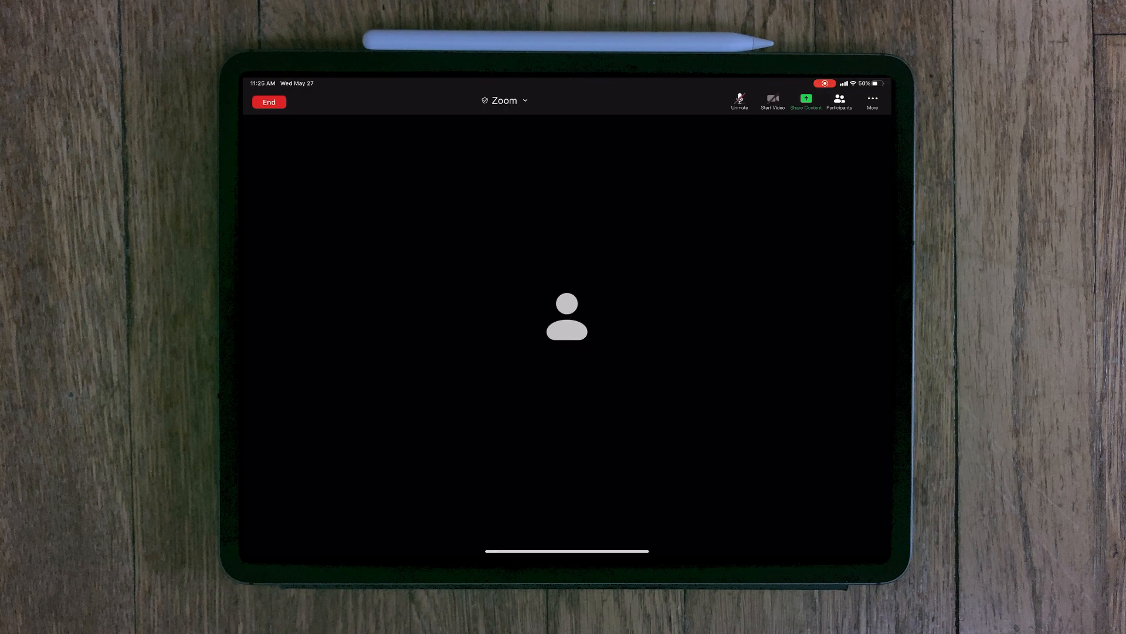
left_click(771, 100)
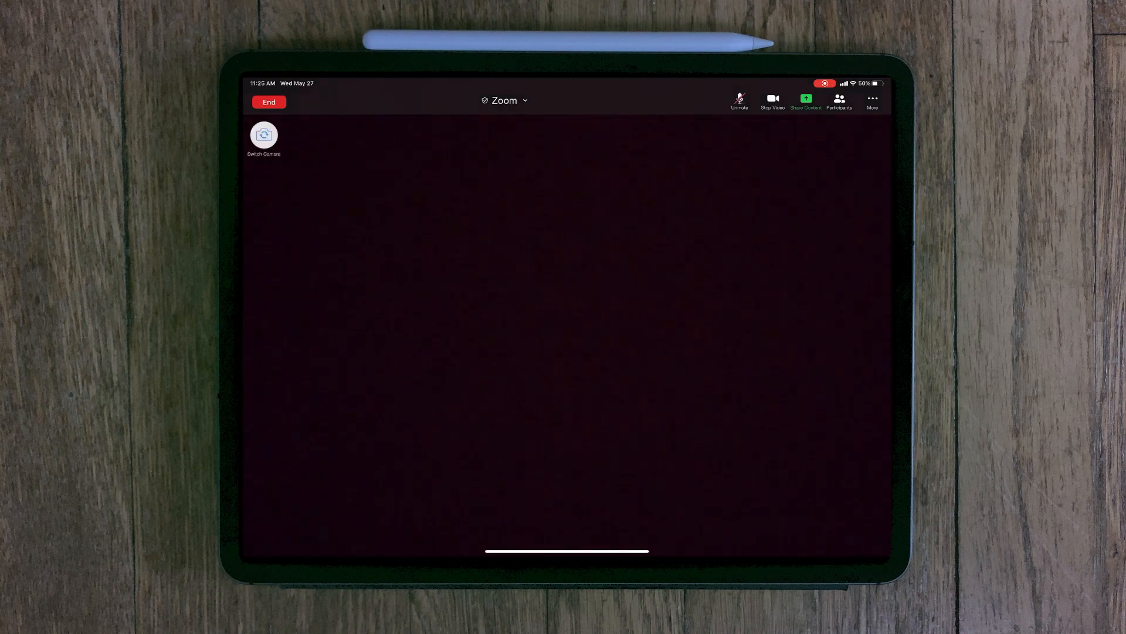
left_click(772, 100)
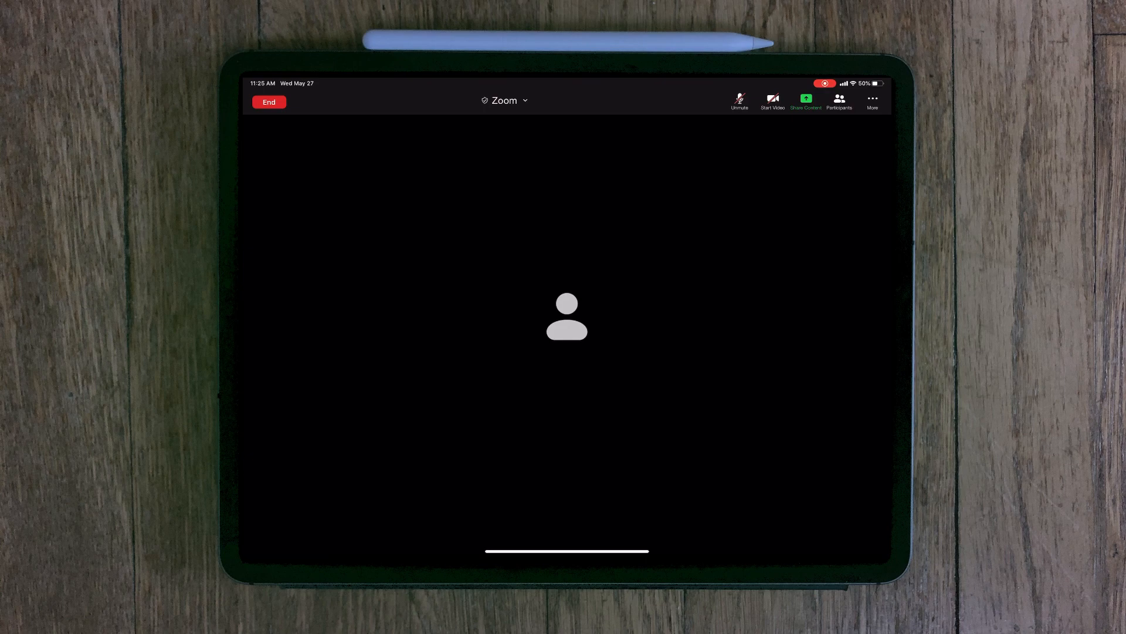
left_click(268, 102)
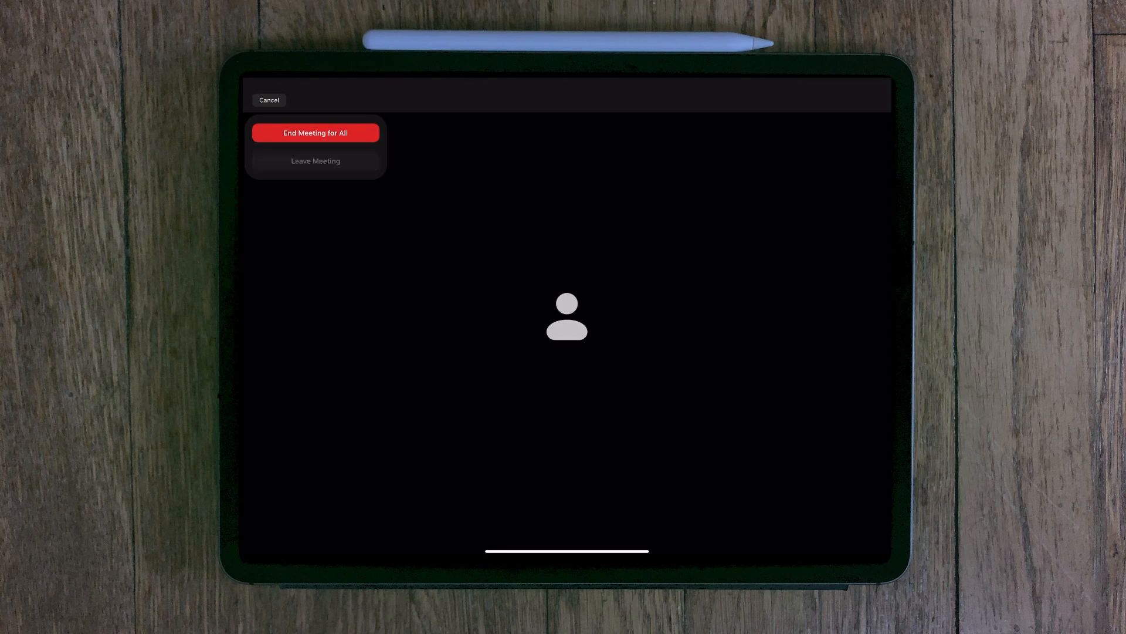
left_click(316, 133)
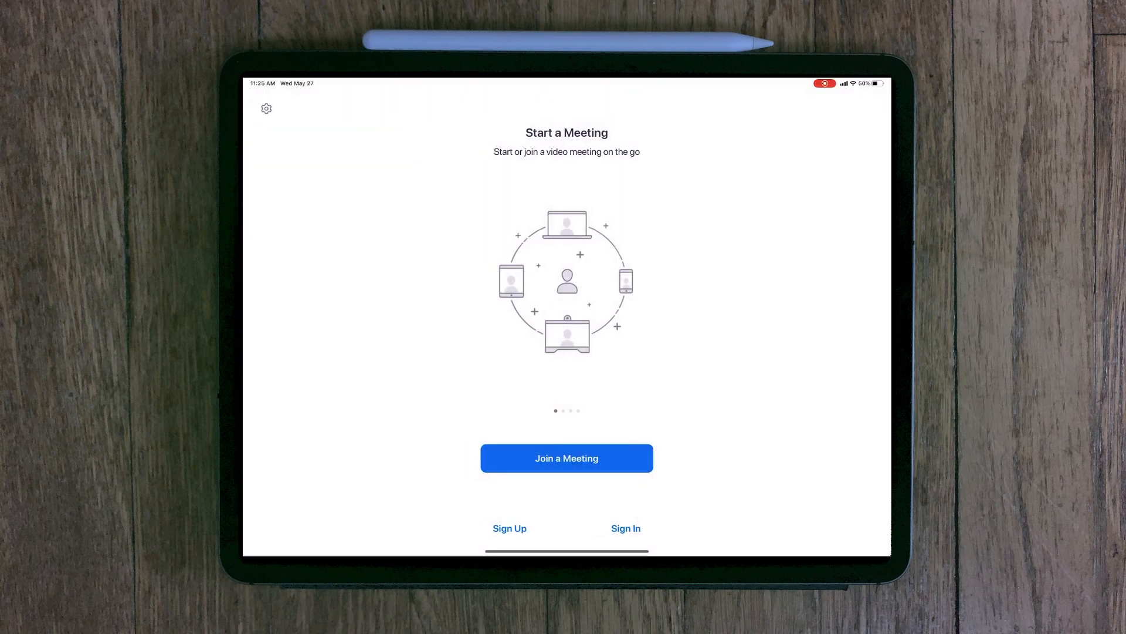